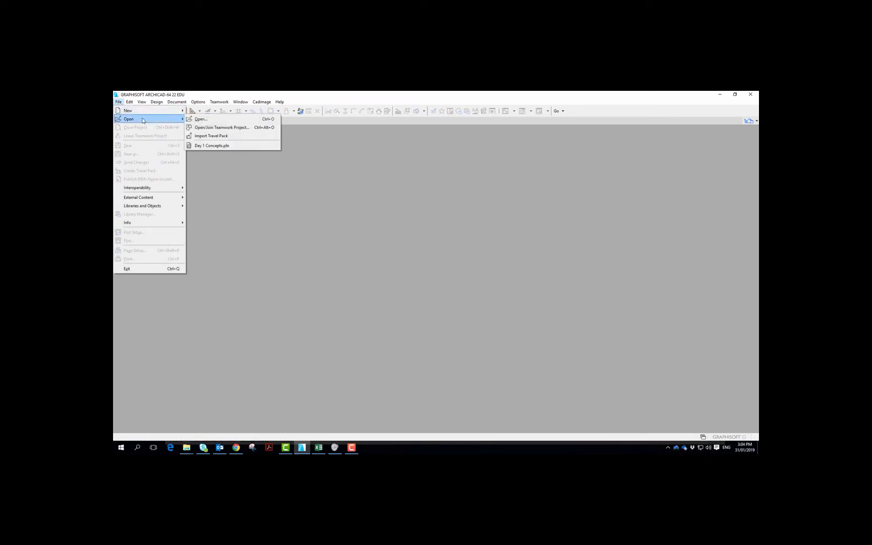
pyautogui.moveTo(212, 146)
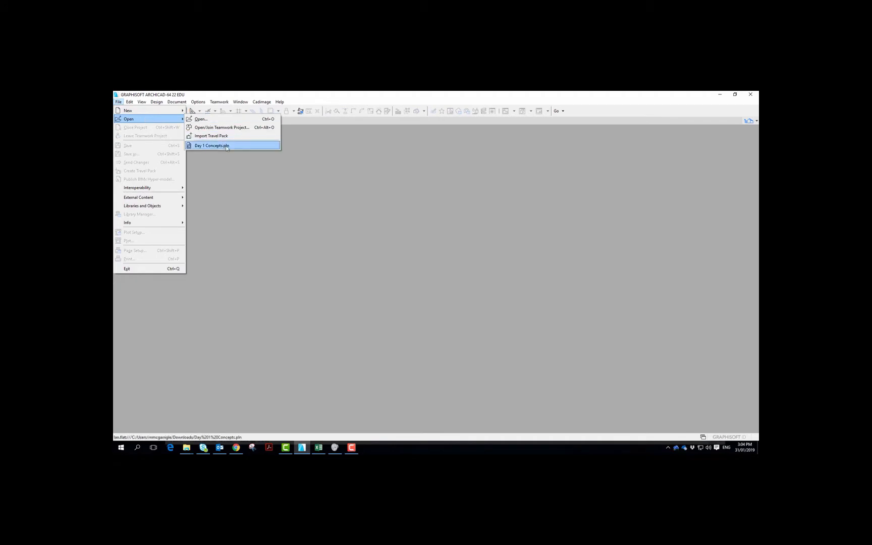
# Open the recent project Day 1 Concepts.pln from the recent files list
pyautogui.click(210, 145)
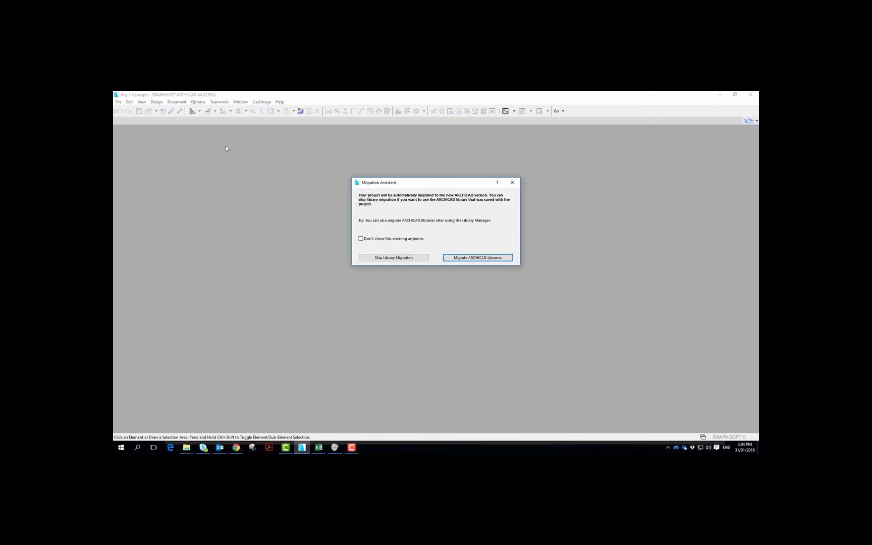
pyautogui.moveTo(451, 184)
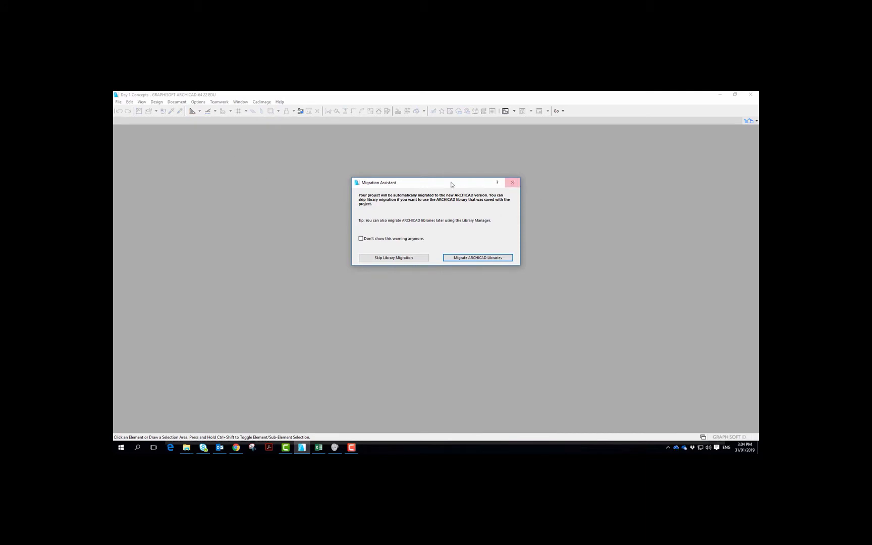
pyautogui.moveTo(566, 242)
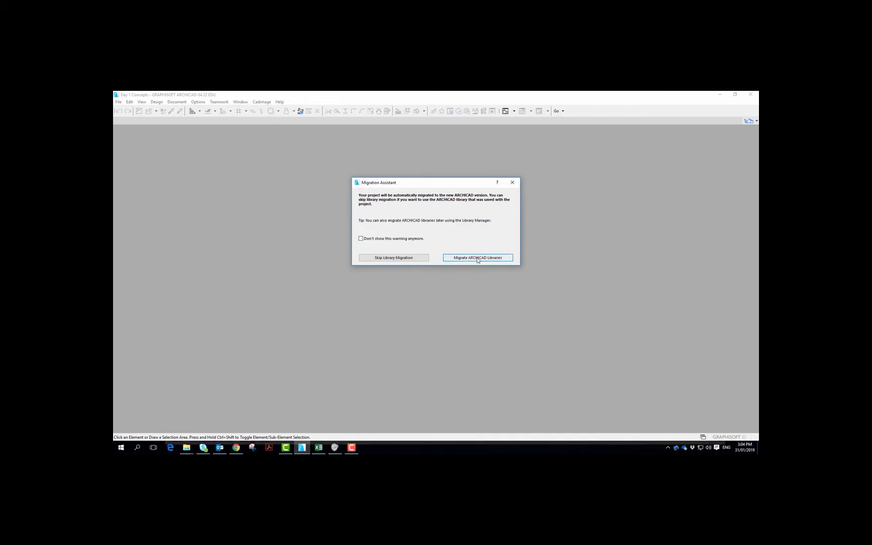
# Migrate the ARCHICAD libraries so Day 1 Concepts finishes loading
pyautogui.click(477, 257)
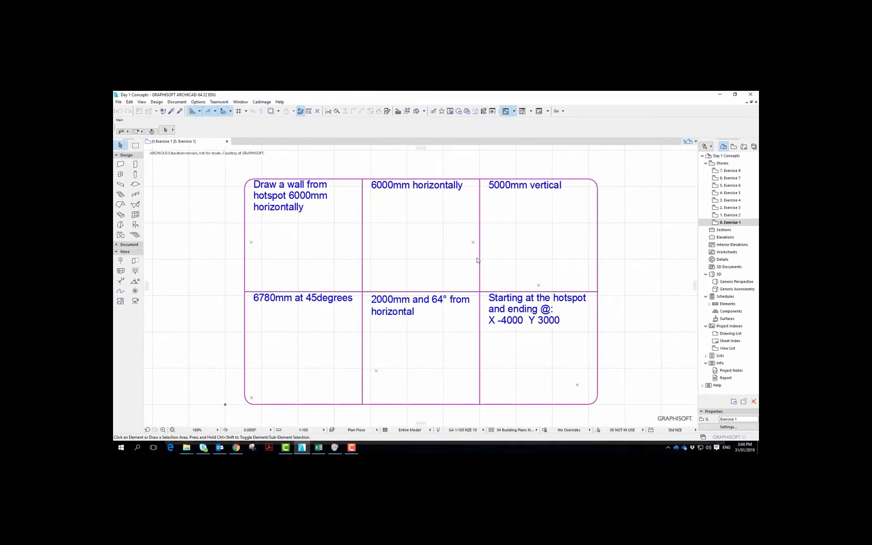
pyautogui.moveTo(634, 241)
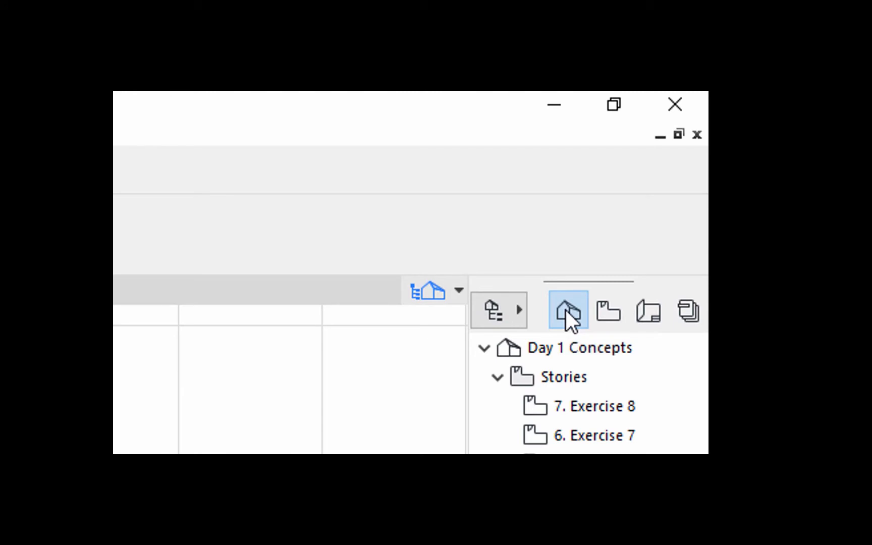
pyautogui.moveTo(607, 312)
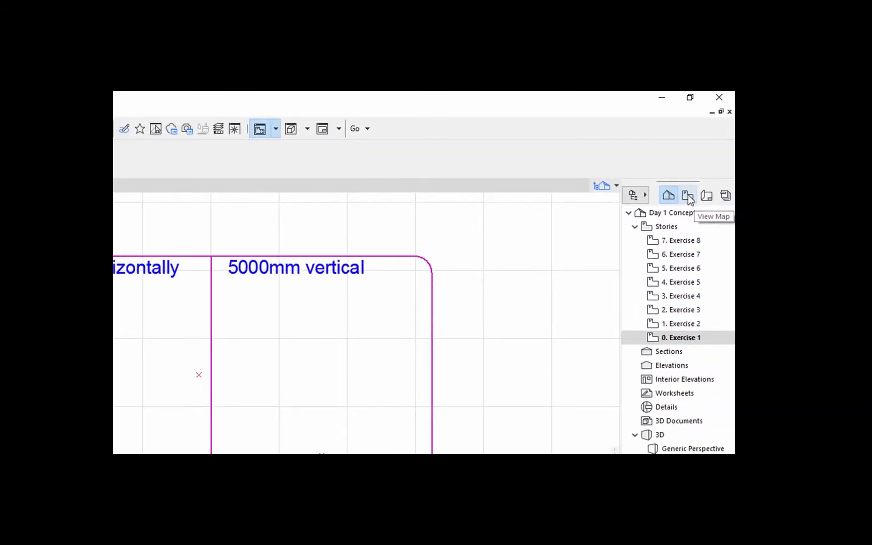
# Show the View Map, preview Exercise 2 and Exercise 3, then return to Exercise 1
pyautogui.click(687, 194)
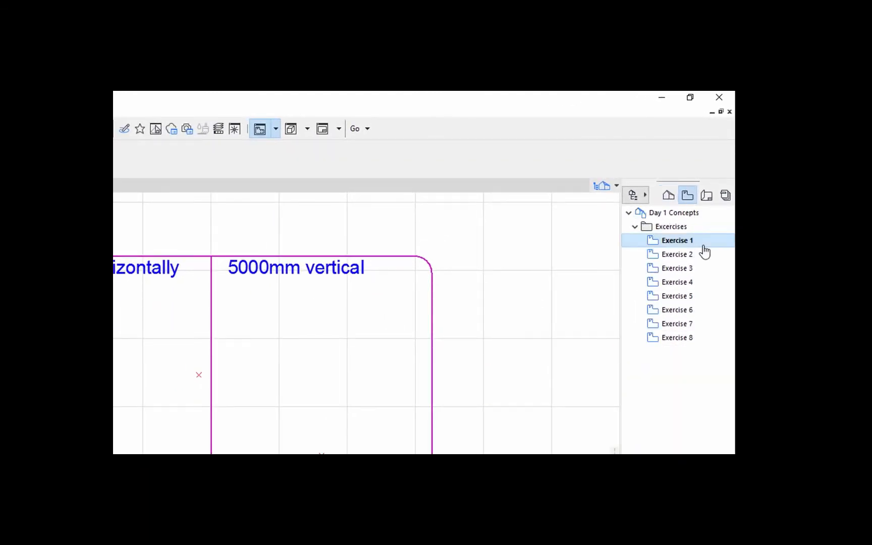
pyautogui.doubleClick(677, 240)
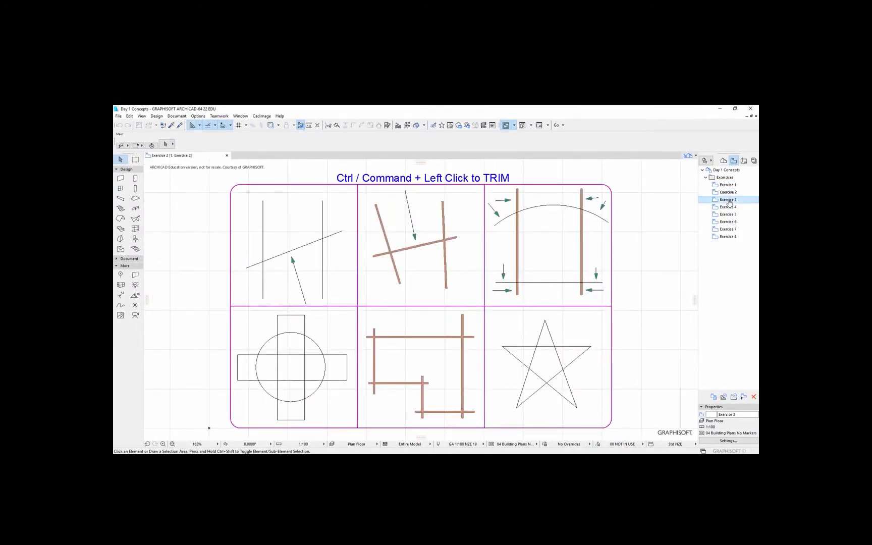
pyautogui.click(726, 198)
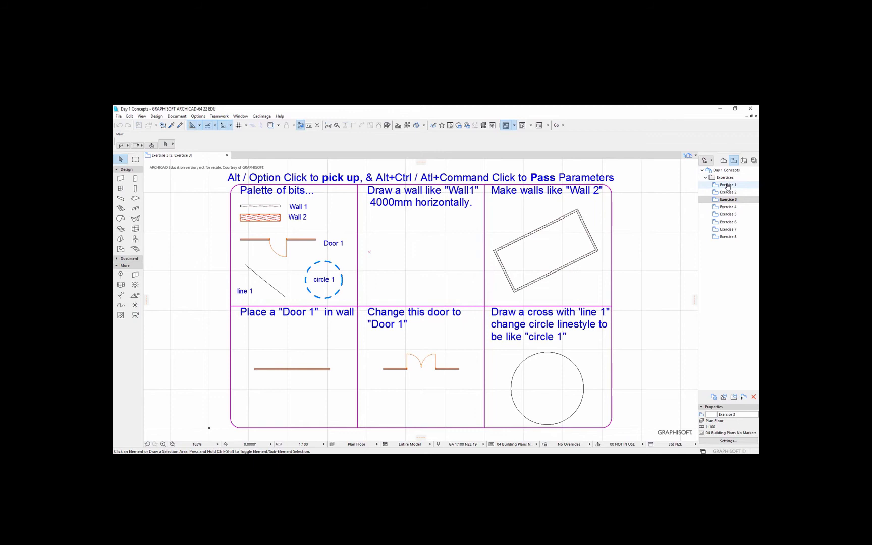
pyautogui.click(727, 185)
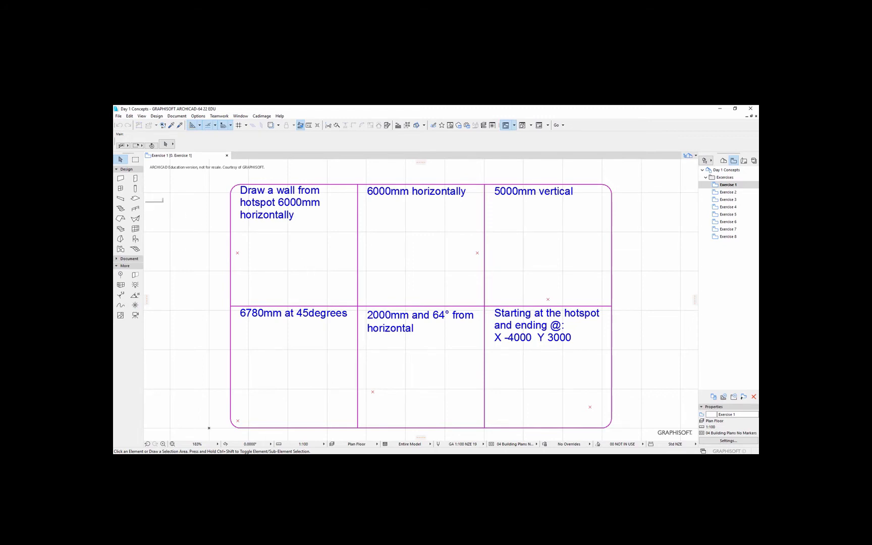
# Activate the Wall tool from the Toolbox
pyautogui.click(120, 178)
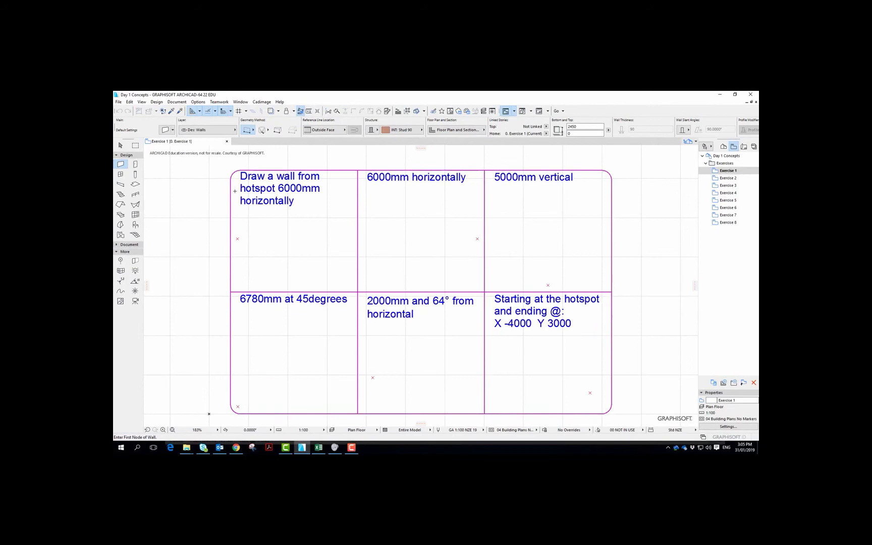
pyautogui.moveTo(276, 217)
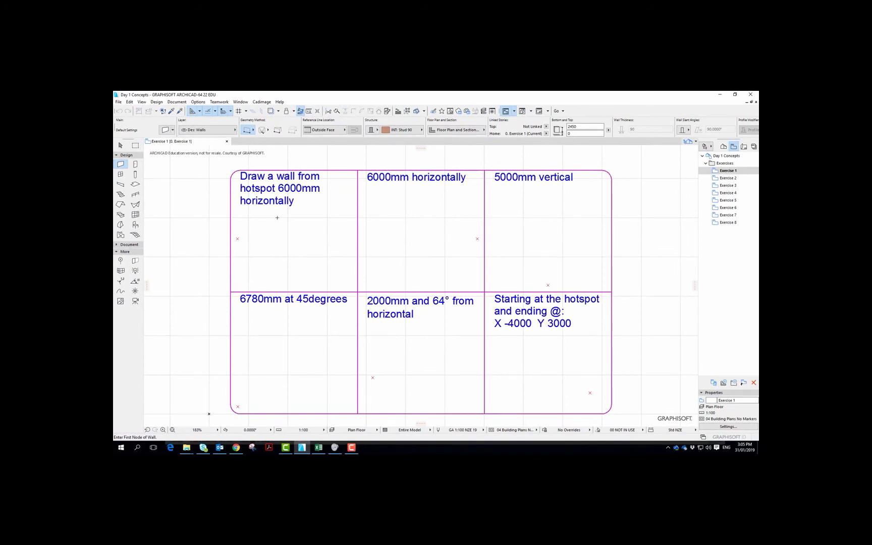
pyautogui.moveTo(337, 201)
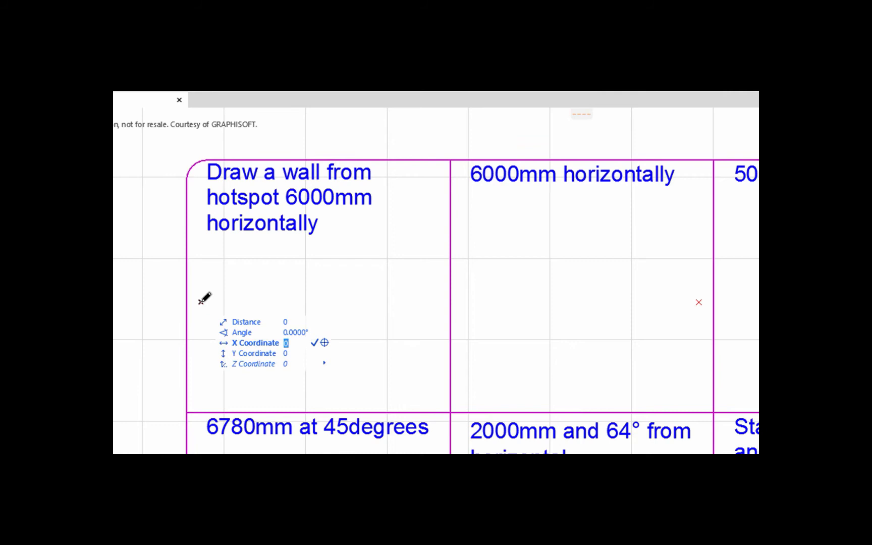
# Draw a 6000 mm horizontal wall from the hotspot, then a second wall to the next cell's hotspot
pyautogui.write('6000')
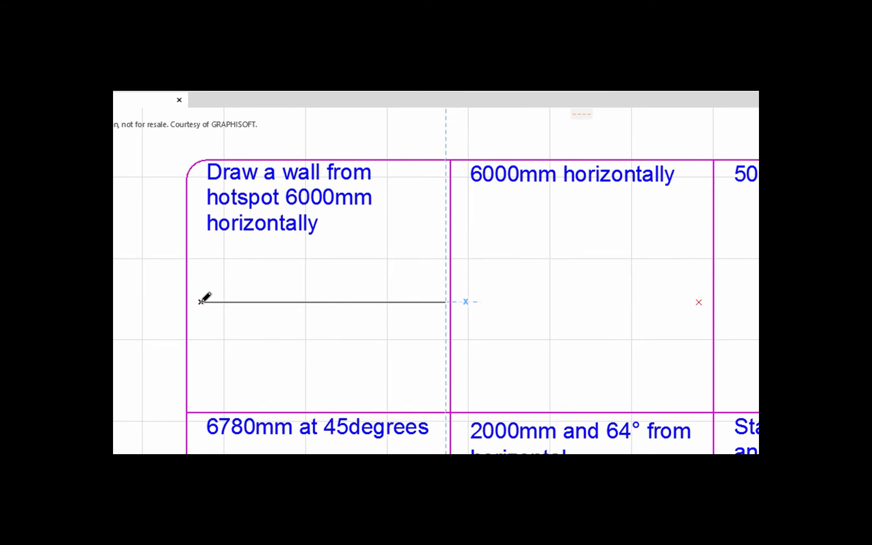
pyautogui.click(445, 302)
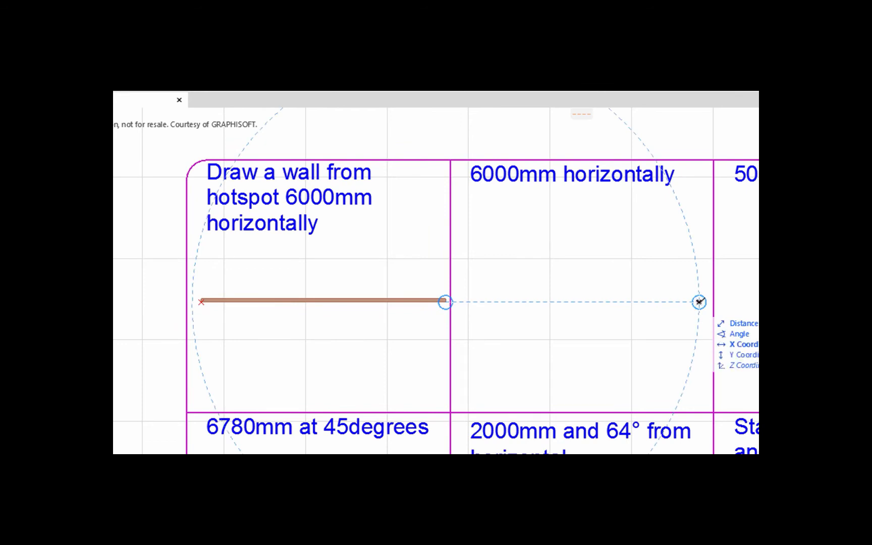
pyautogui.click(699, 302)
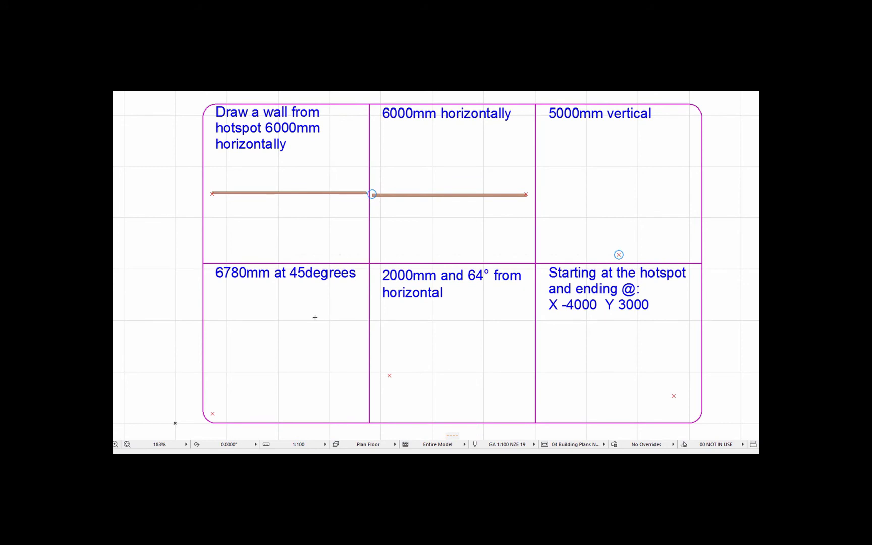
pyautogui.moveTo(315, 309)
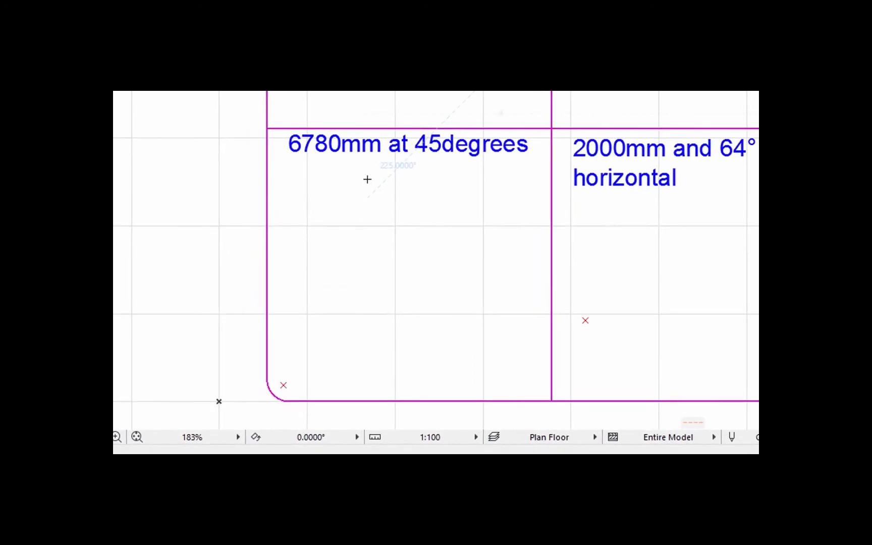
pyautogui.moveTo(330, 319)
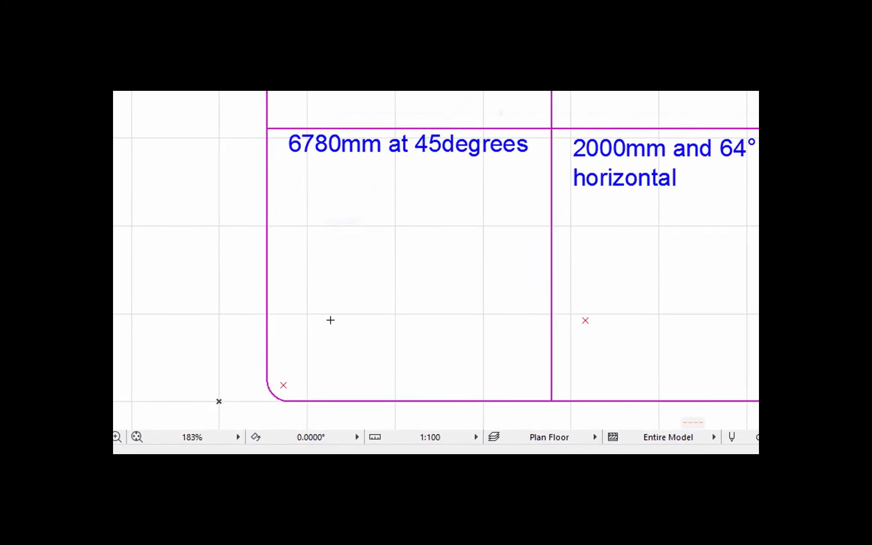
pyautogui.moveTo(479, 166)
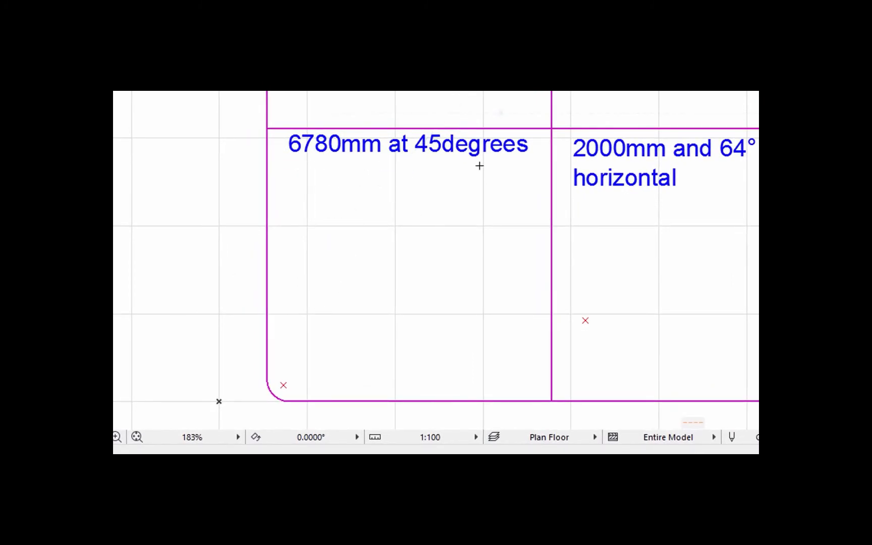
pyautogui.moveTo(323, 376)
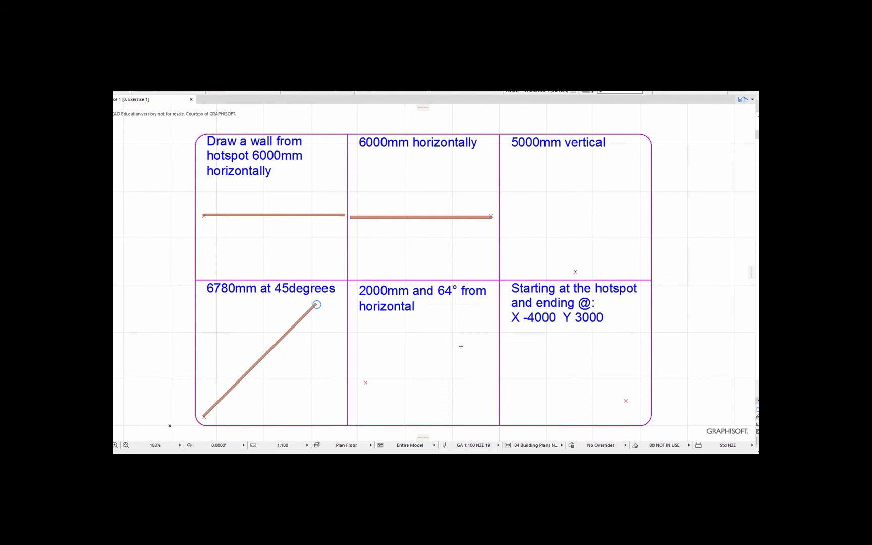
pyautogui.moveTo(564, 343)
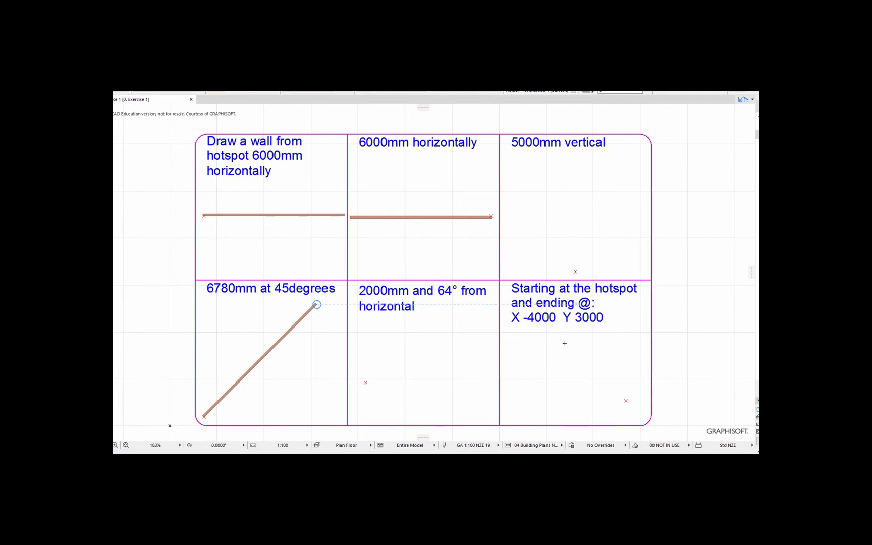
pyautogui.moveTo(617, 400)
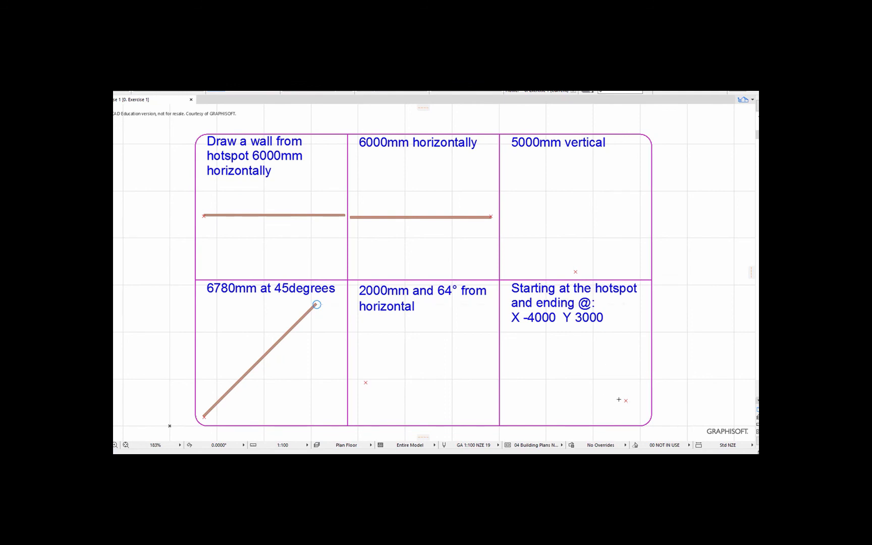